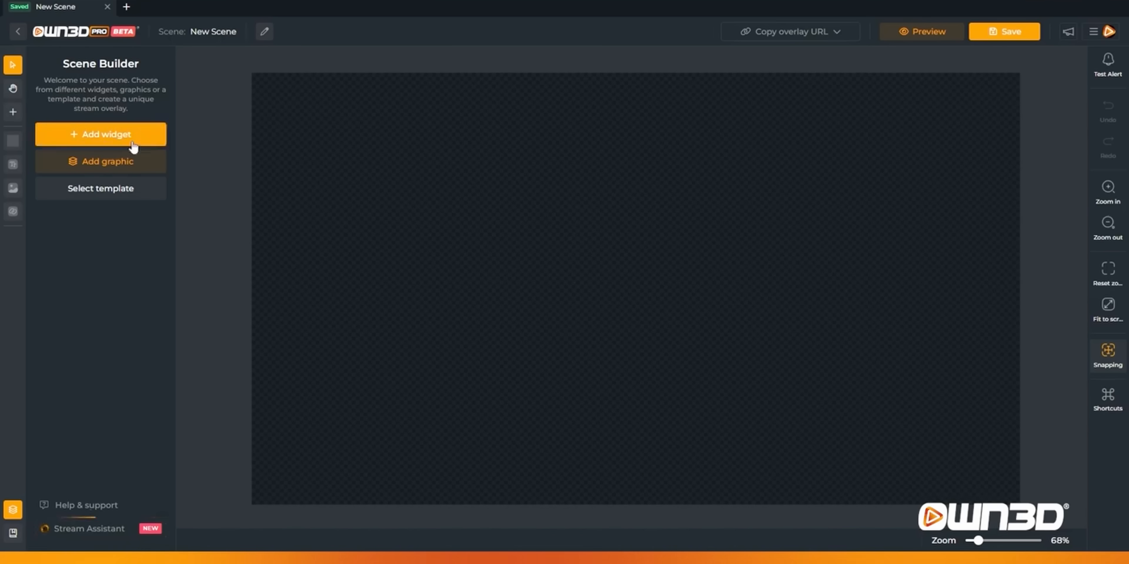
Find the AlphaGaming series via search 'alpha', create its scenes, and shift the background's Hue Rotate.
click(100, 134)
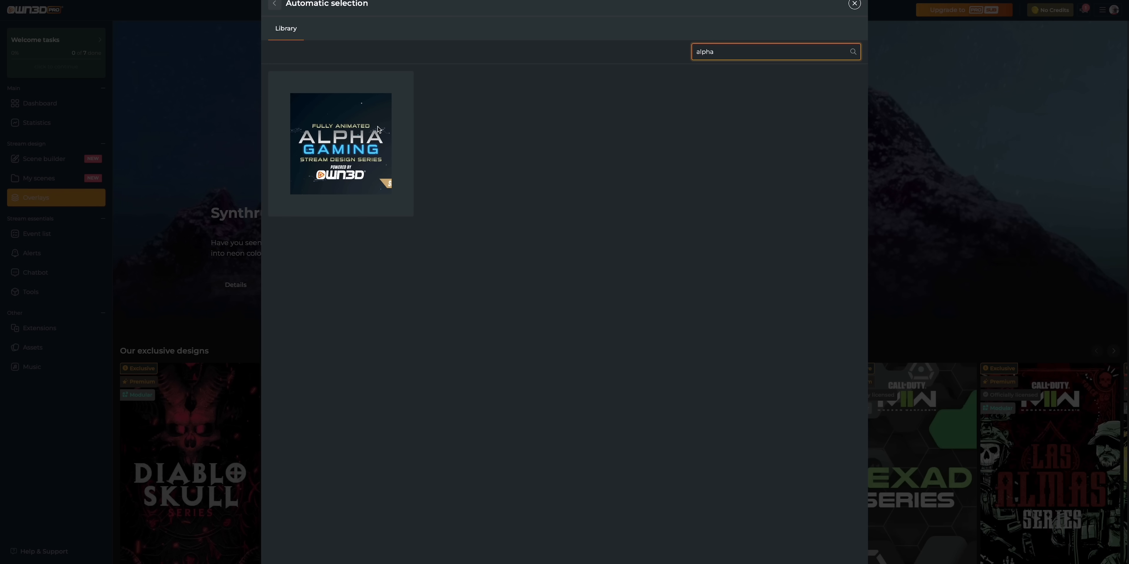
click(340, 144)
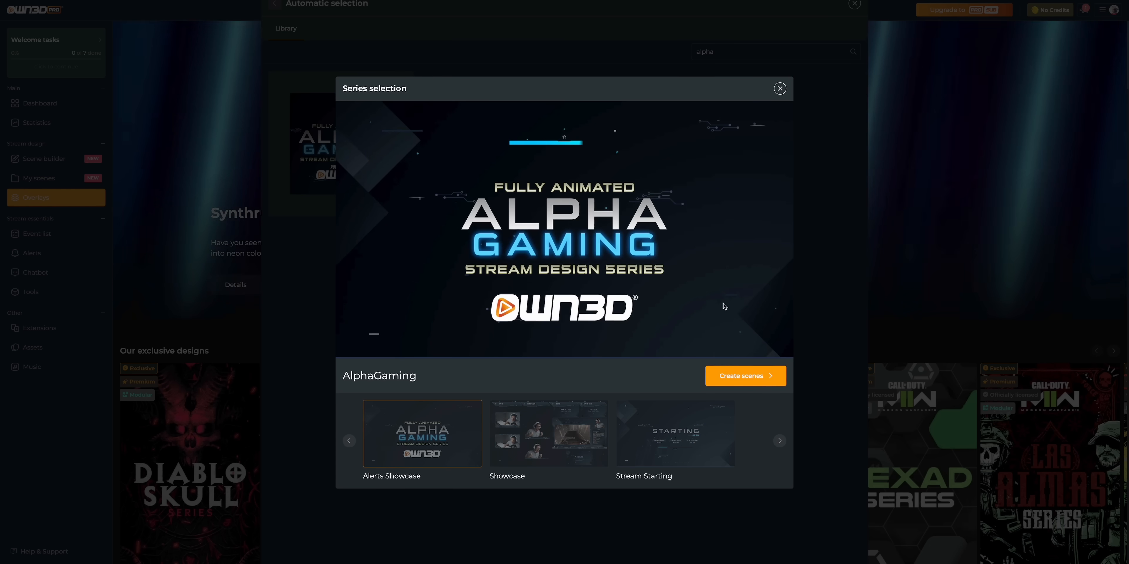
click(745, 376)
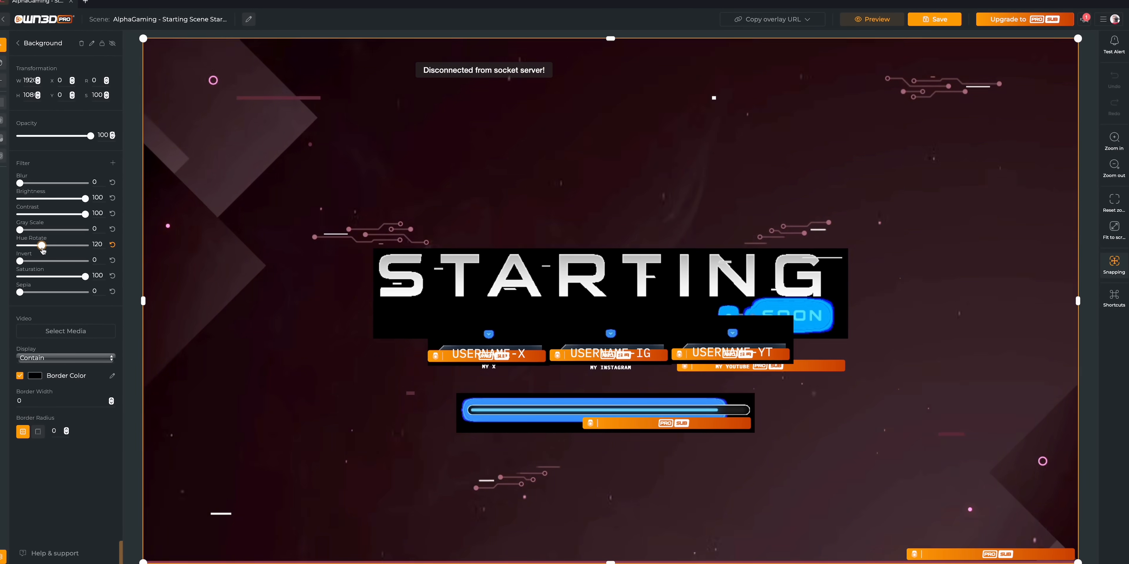
drag(39, 246, 26, 241)
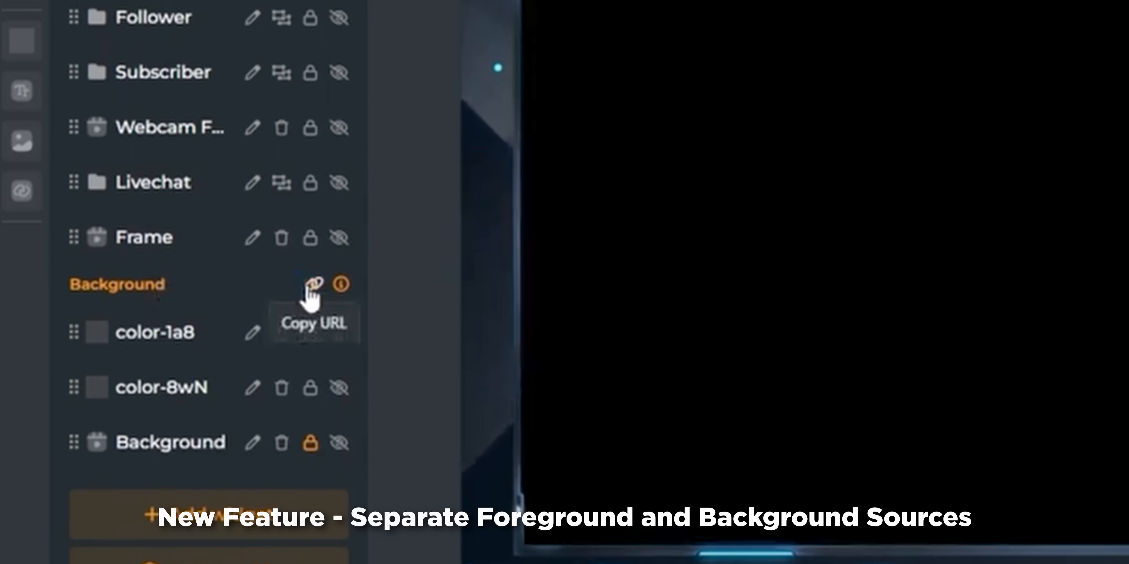
scroll(down, 3)
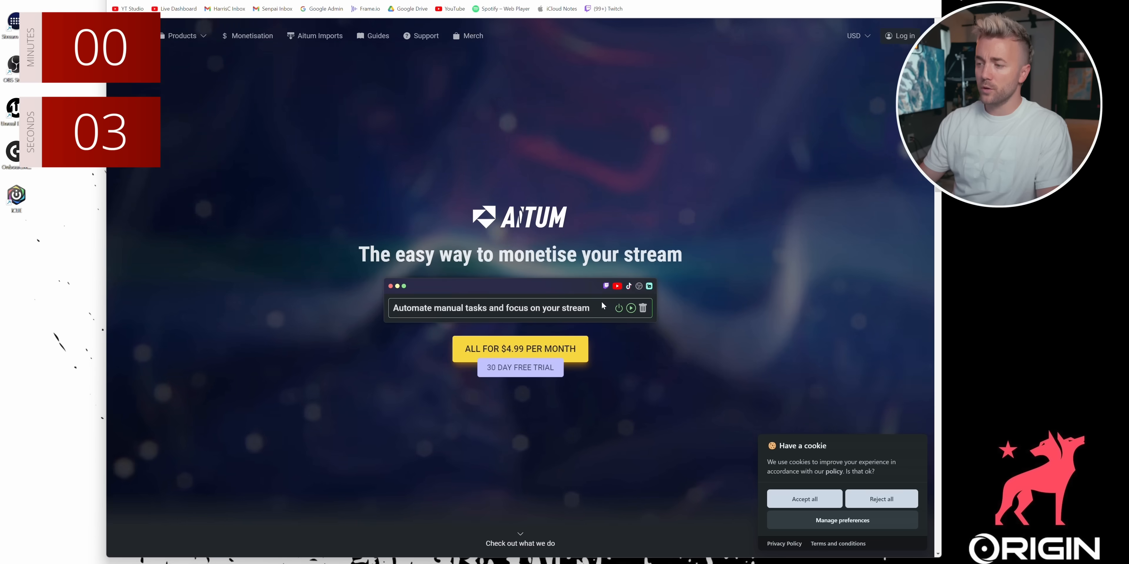
Download the Aitum Multistream Windows installer from the 'Our suite includes' section of aitum.tv.
scroll(down, 3)
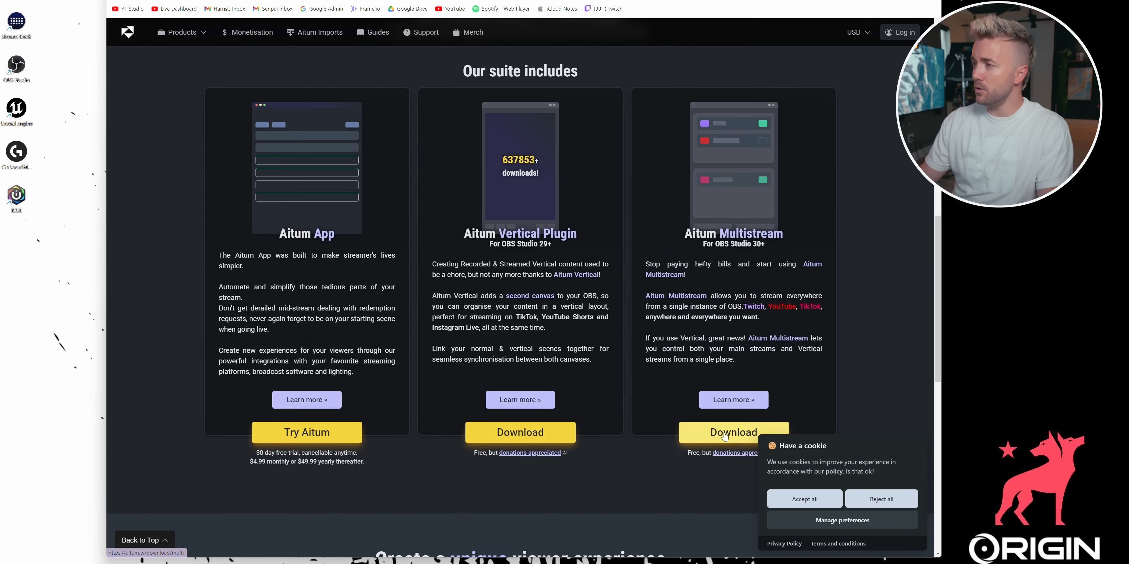
click(733, 432)
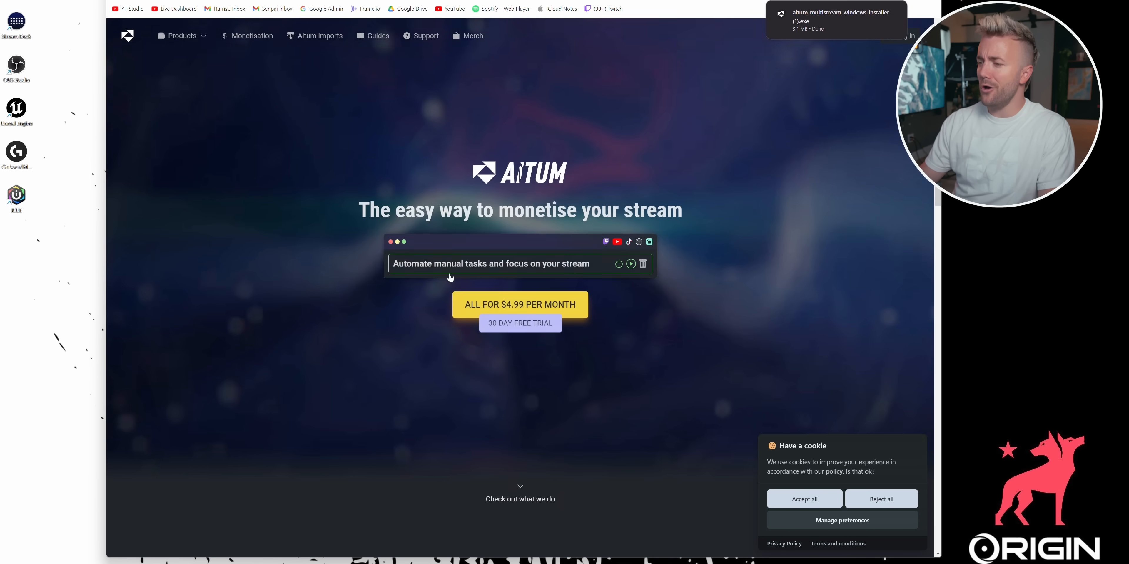
scroll(down, 3)
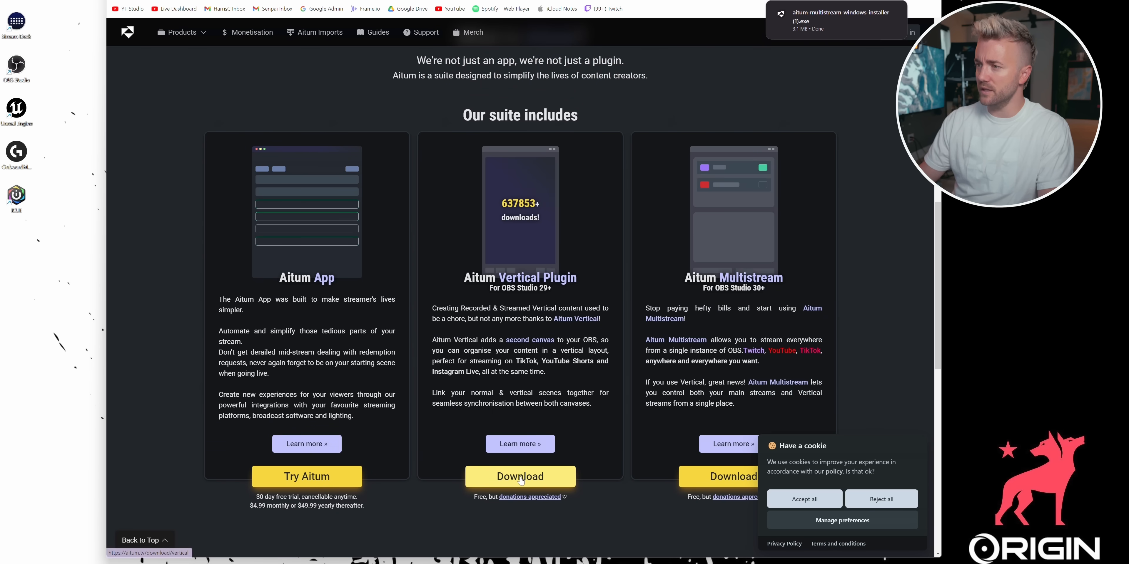
scroll(down, 3)
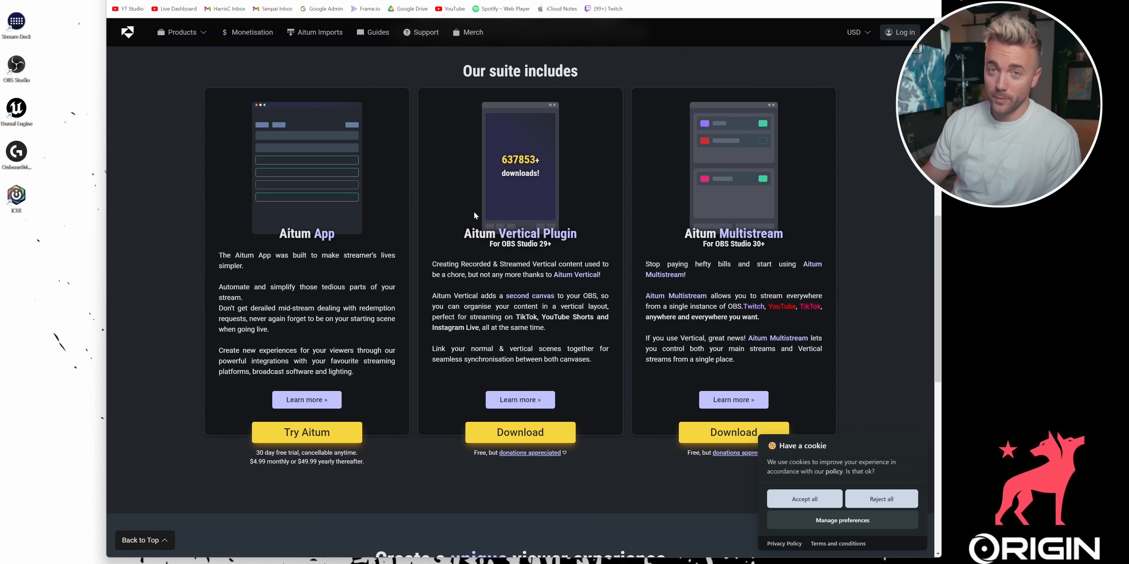
click(519, 432)
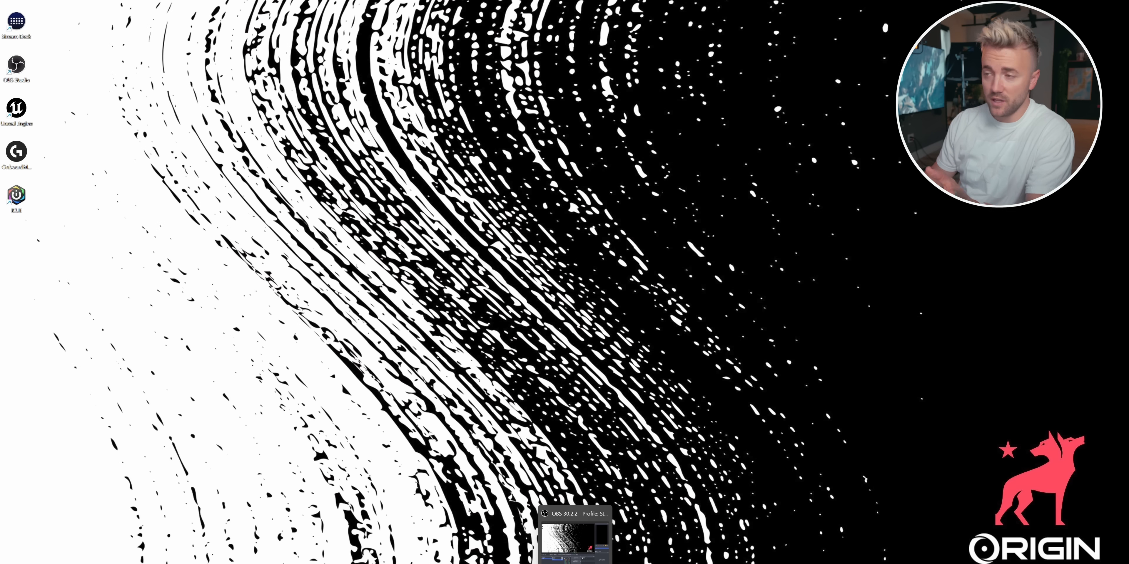
Bring OBS Studio forward and open the Aitum Multistream dock's settings window.
click(572, 512)
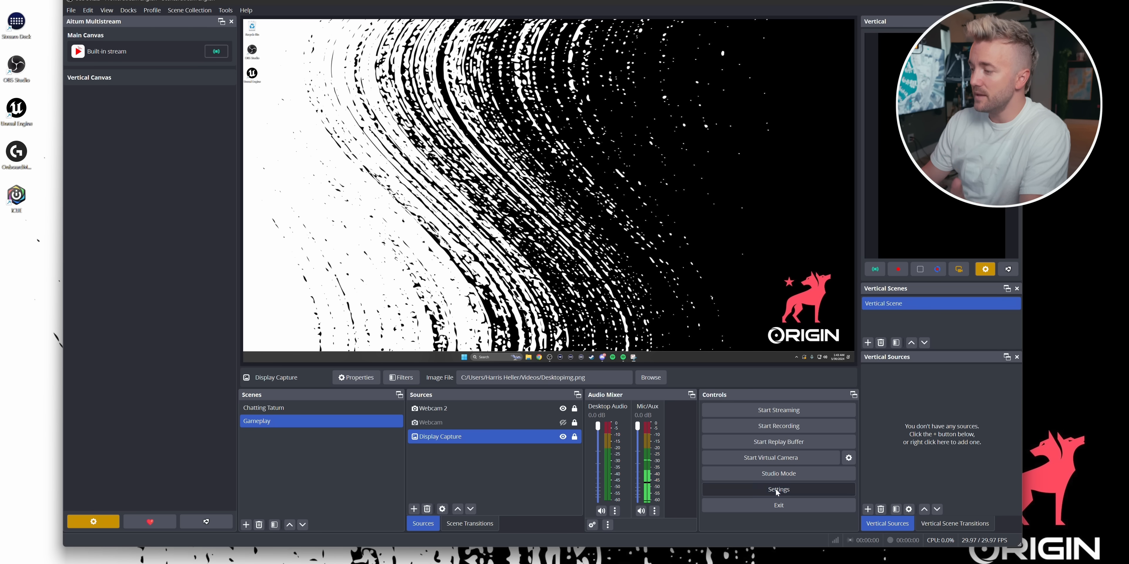
click(777, 490)
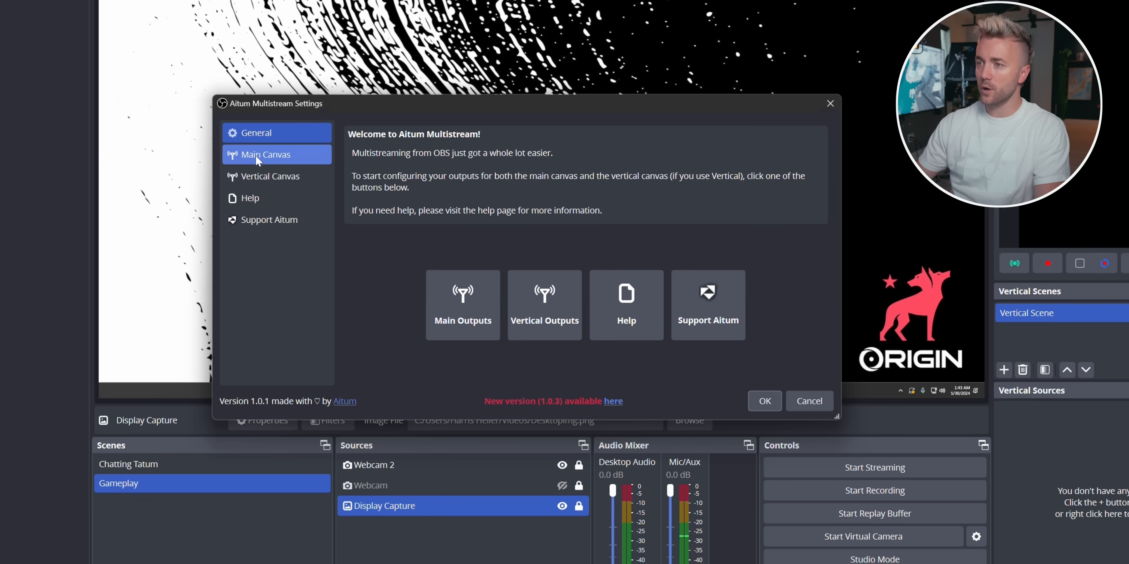
Add a new Main Canvas output in Aitum Multistream and choose YouTube as its service.
click(265, 154)
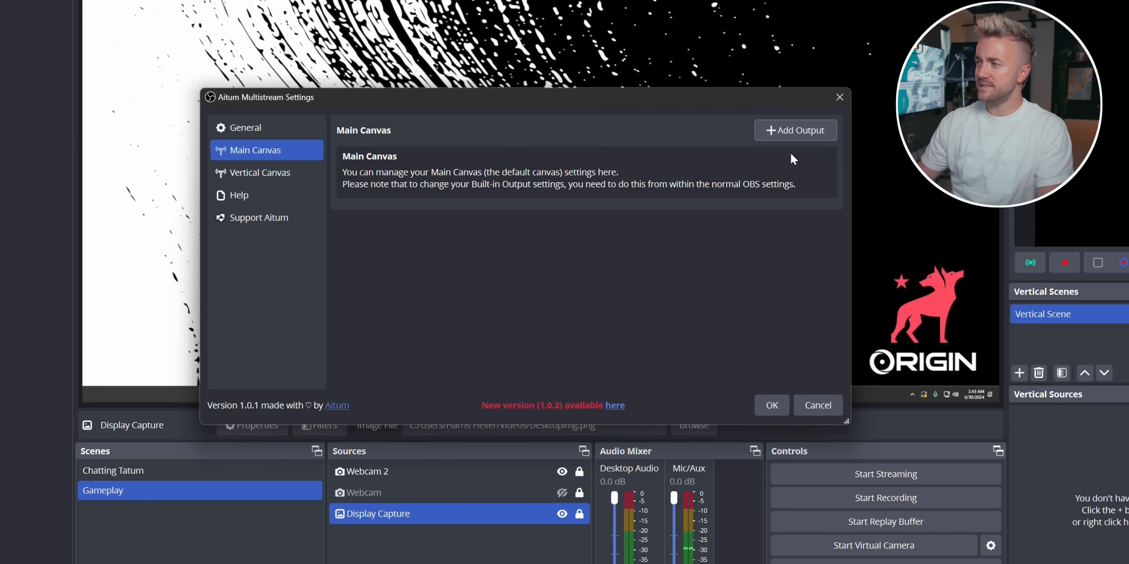
click(795, 131)
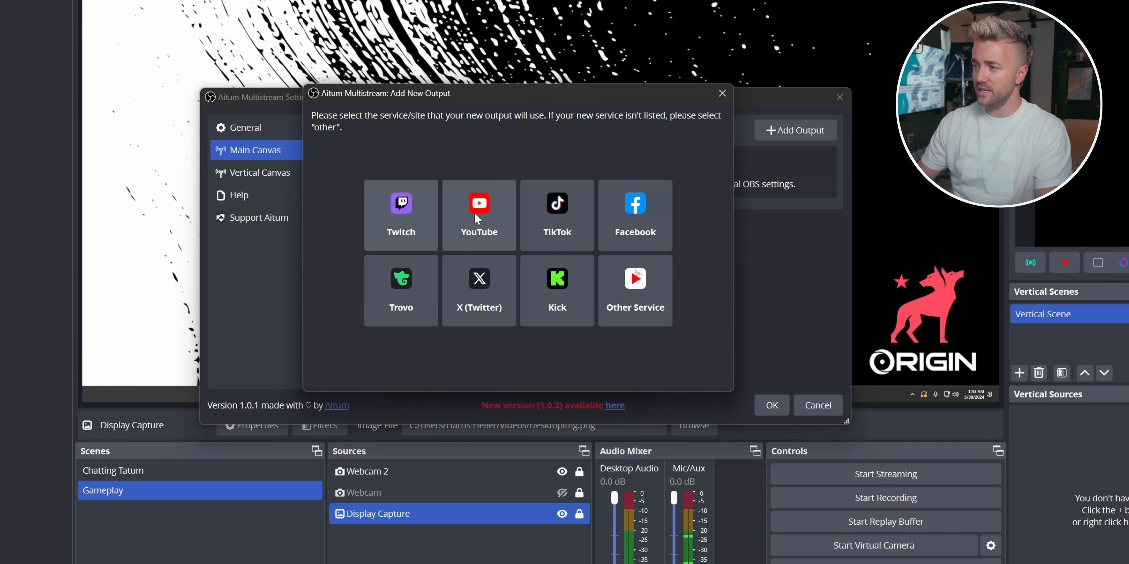
click(479, 214)
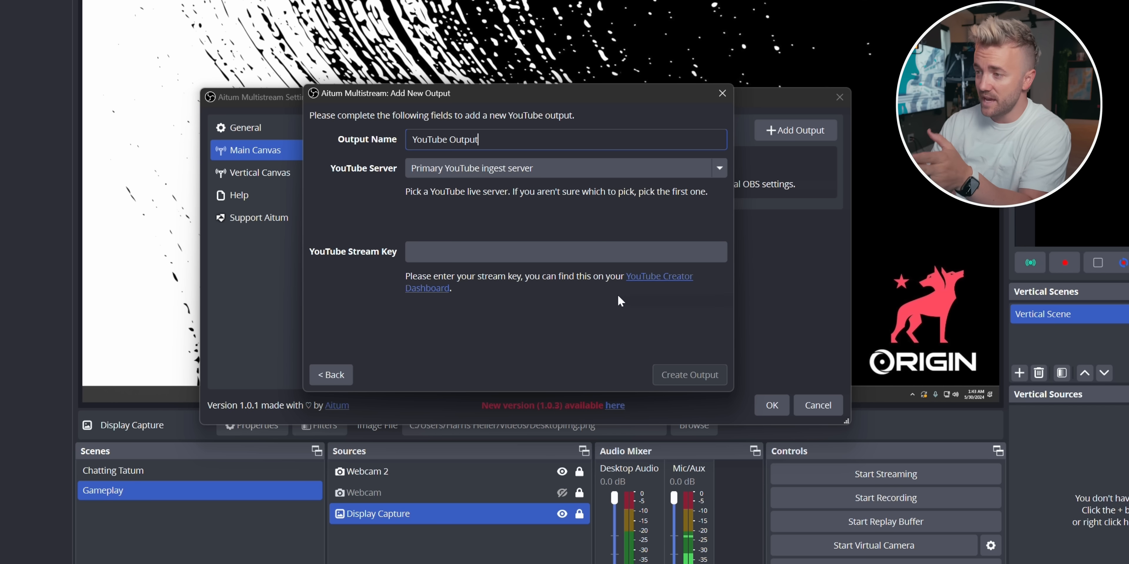
mouse_move(654, 281)
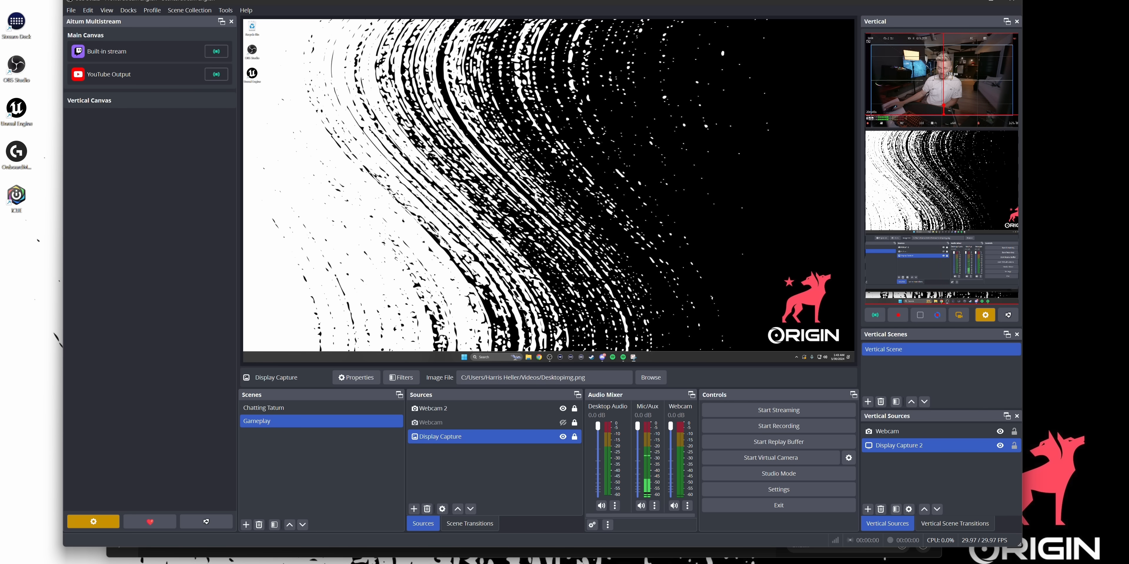
Switch Aitum Multistream settings to the Vertical Canvas output page.
click(92, 521)
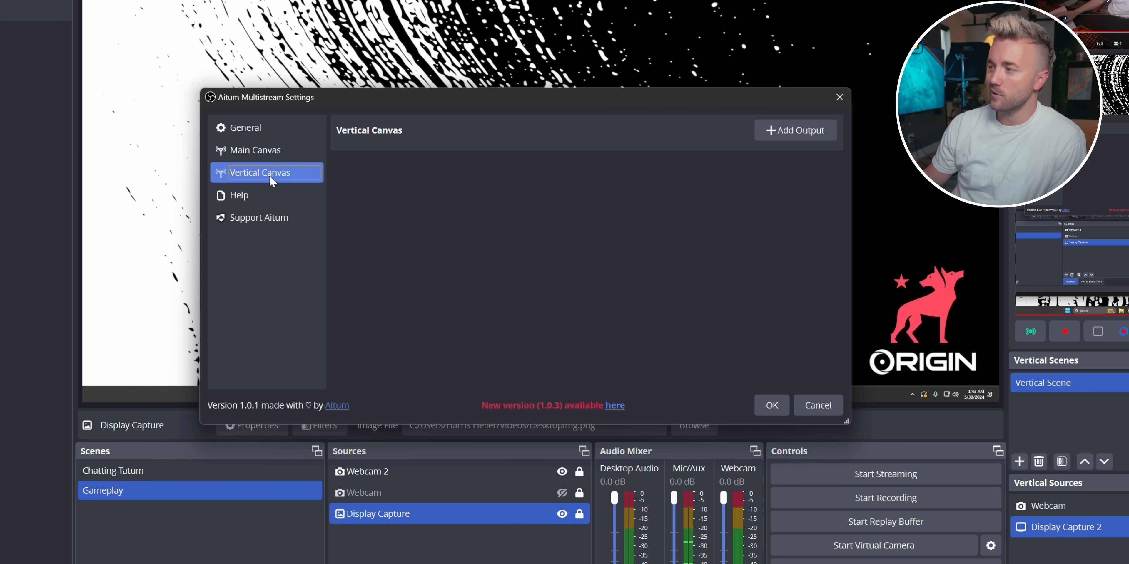
Create a YouTube output on the Vertical Canvas with its stream key pasted in.
click(795, 130)
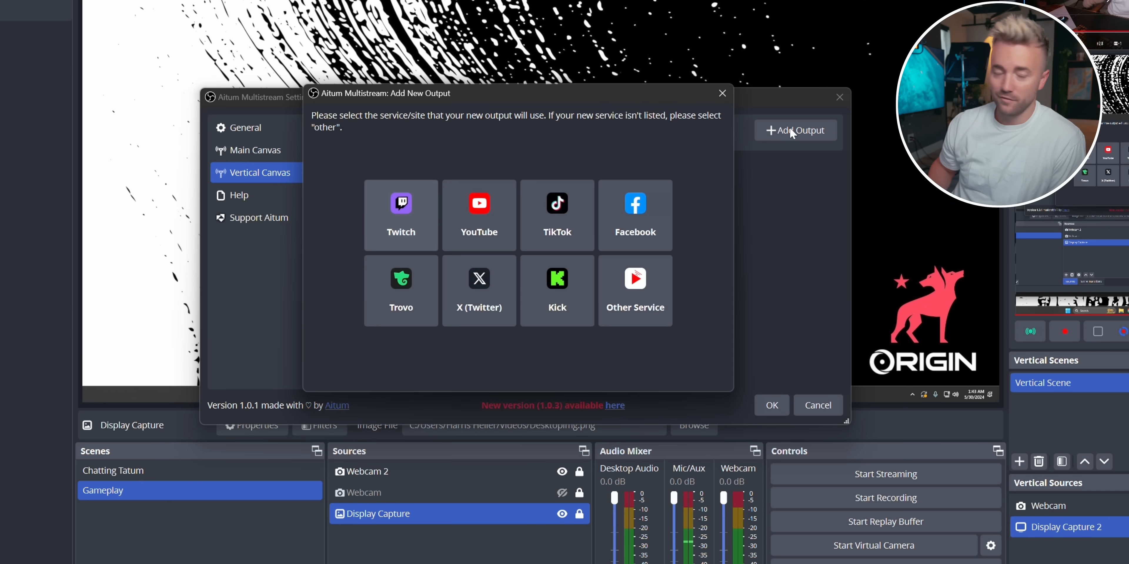
mouse_move(479, 212)
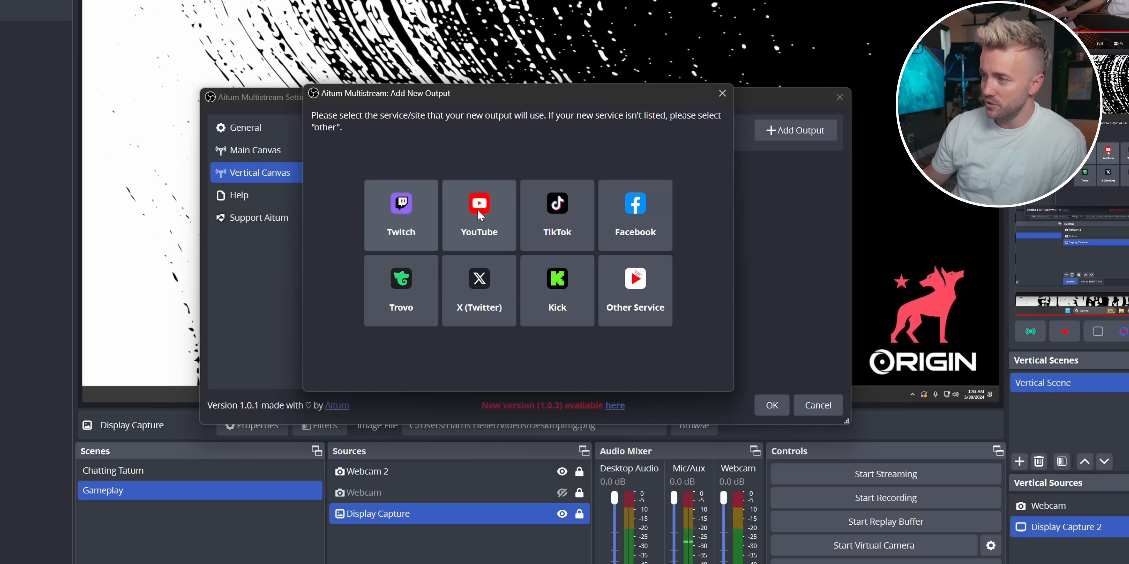
click(478, 215)
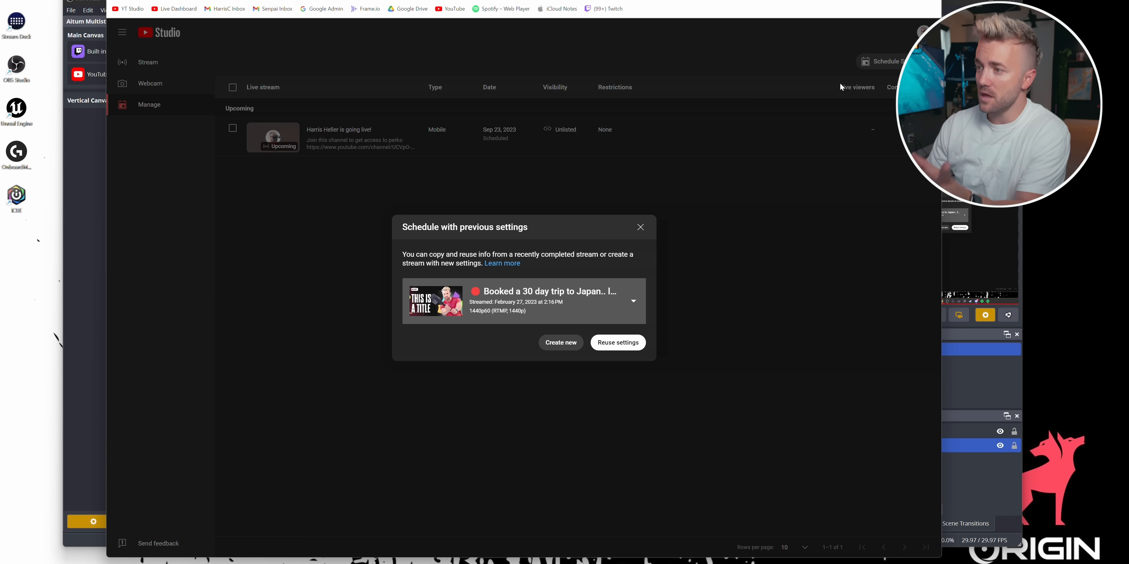
click(560, 342)
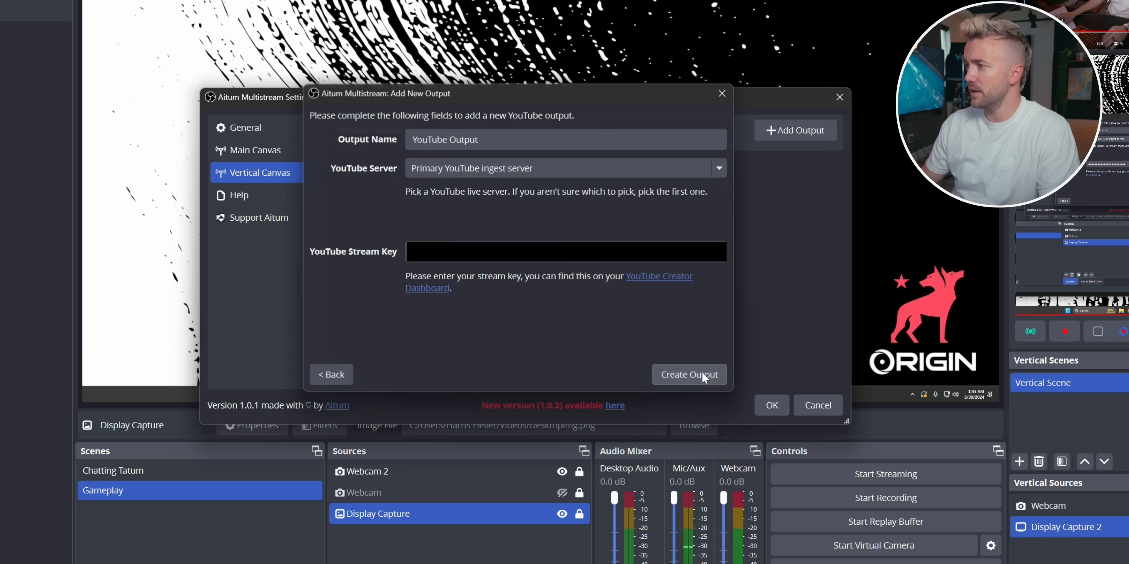
click(688, 374)
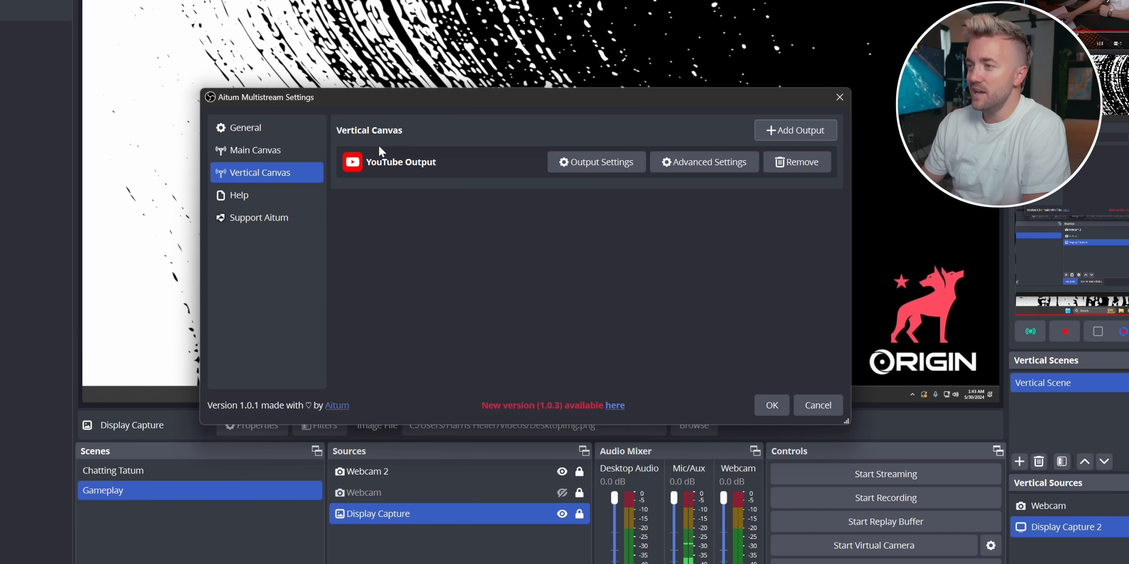
mouse_move(444, 195)
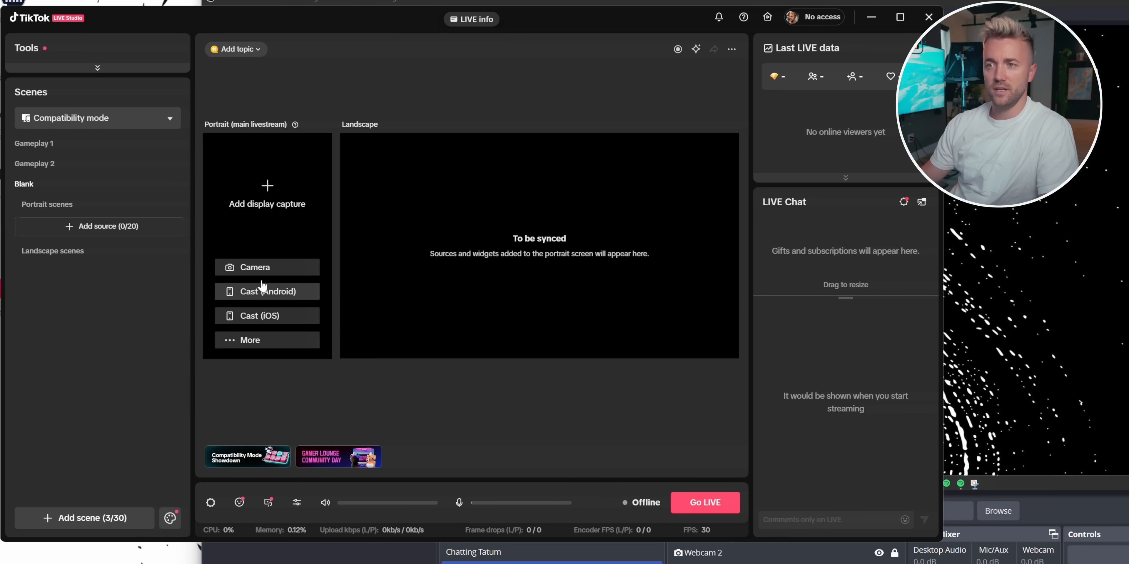
Add OBS Virtual Camera at 1080*1920 as a camera source in the Blank scene.
click(255, 267)
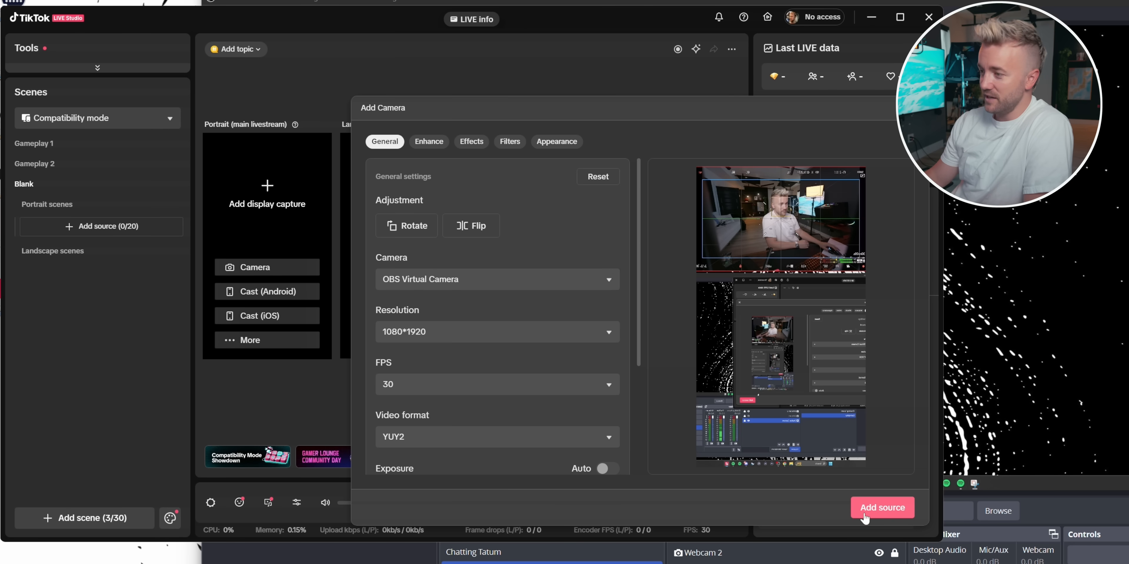
click(881, 507)
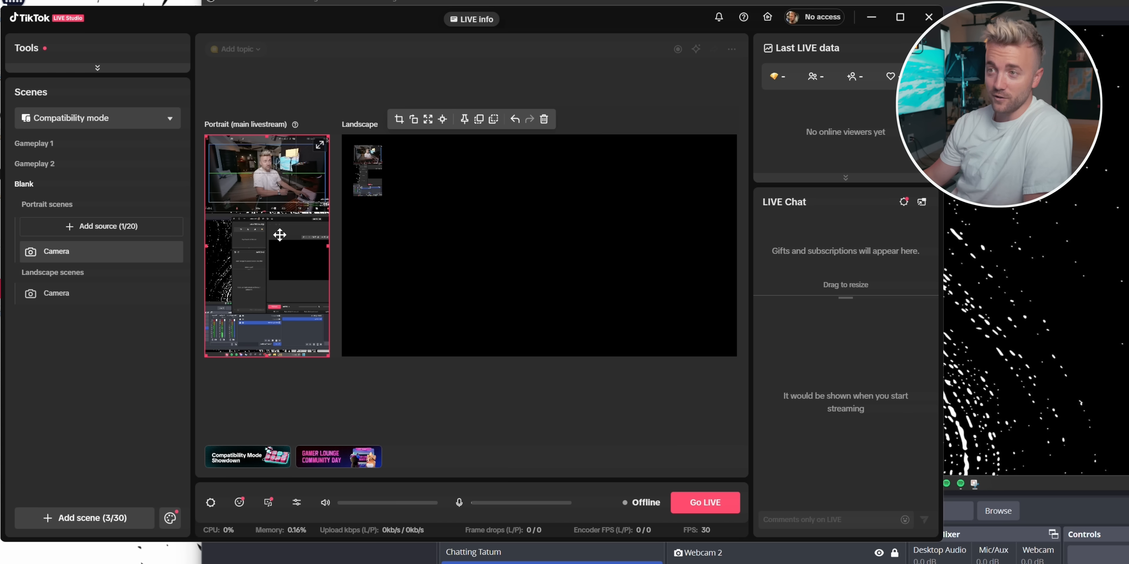
click(100, 225)
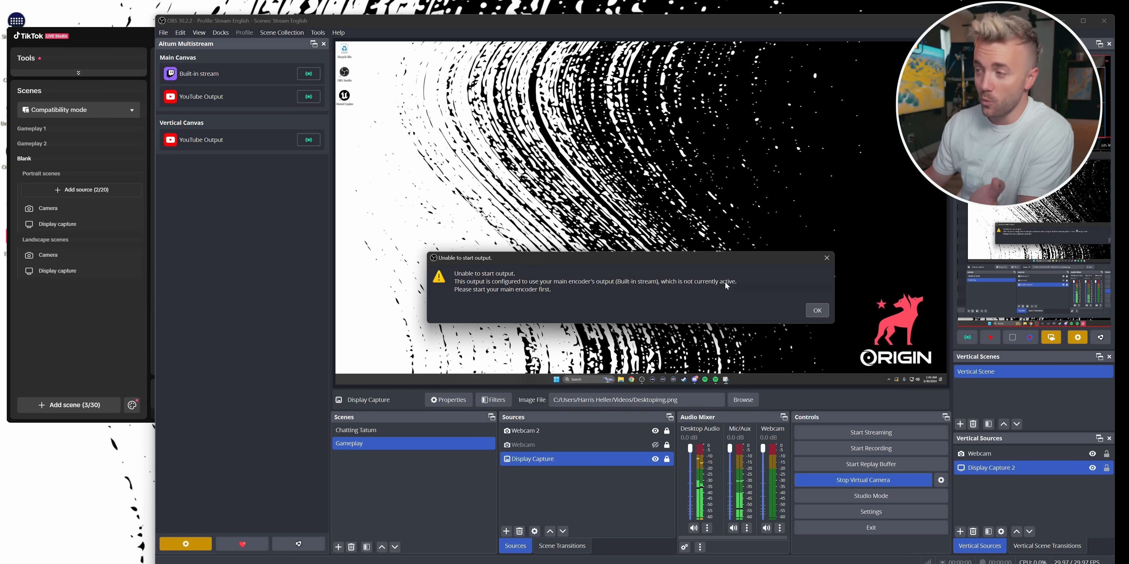
Dismiss the 'unable to start output' error and pick a video encoder in the YouTube output's Advanced Settings.
click(817, 310)
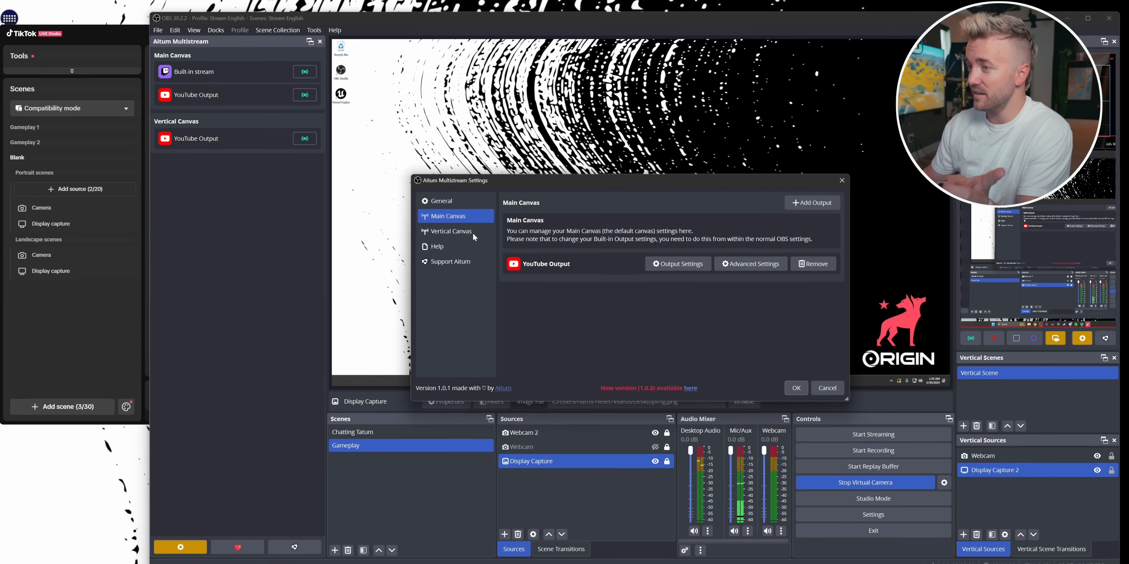
click(749, 263)
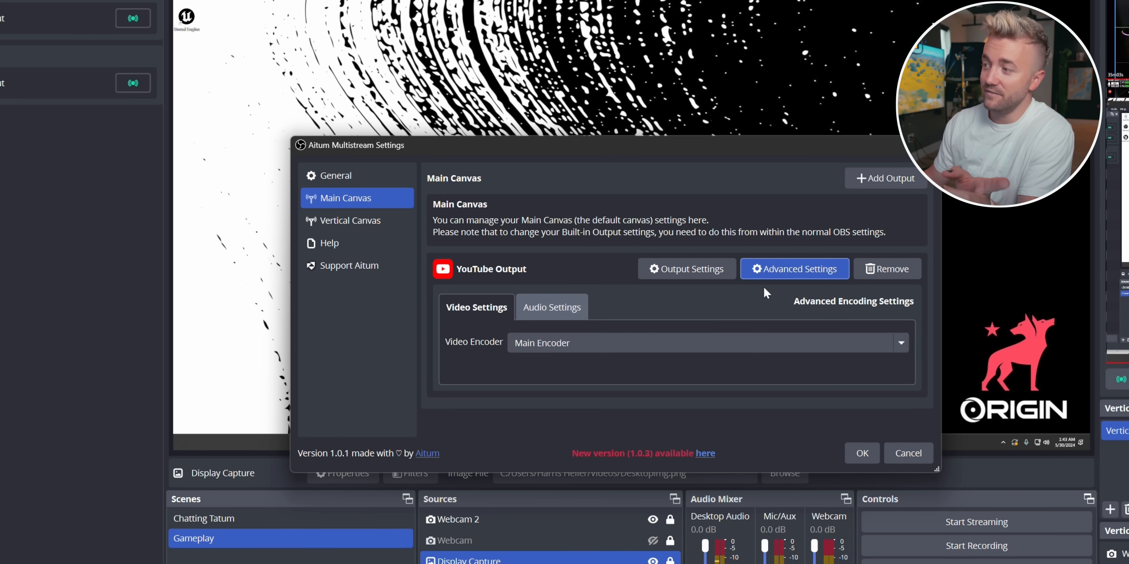
mouse_move(569, 331)
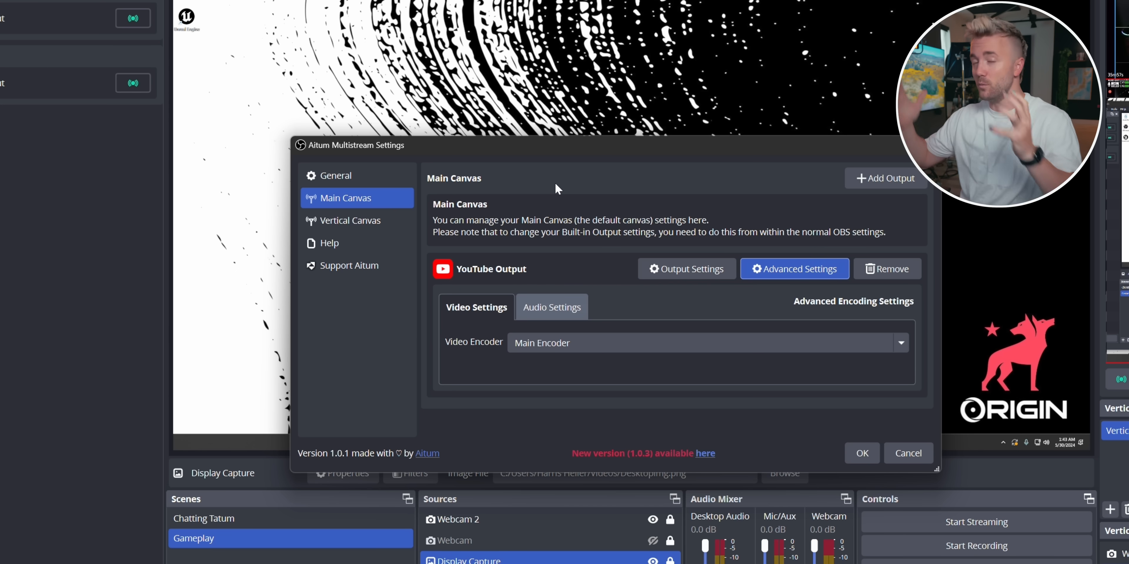
click(898, 342)
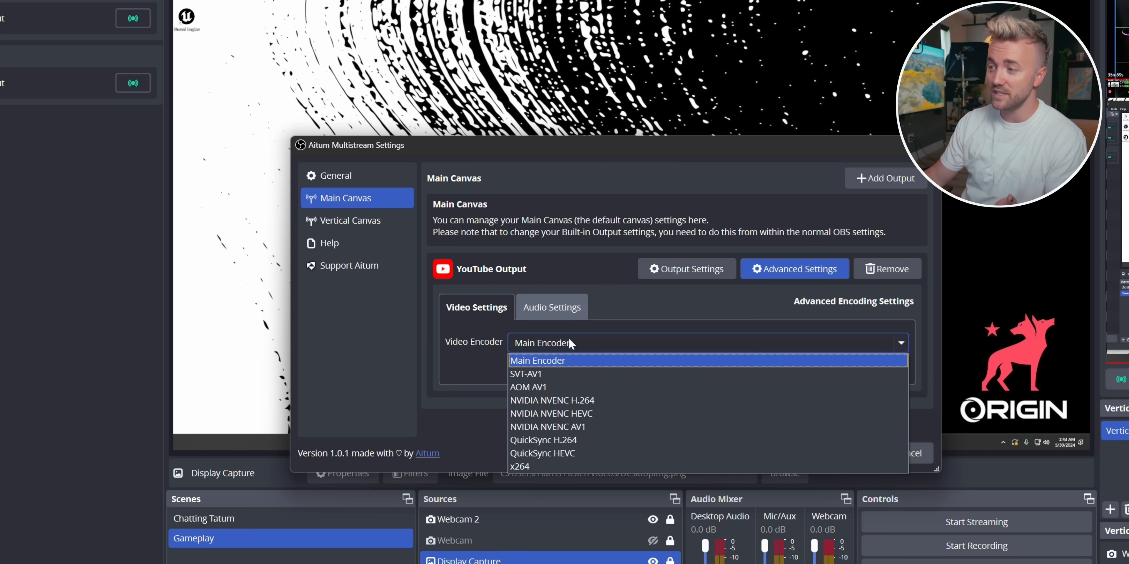
click(537, 360)
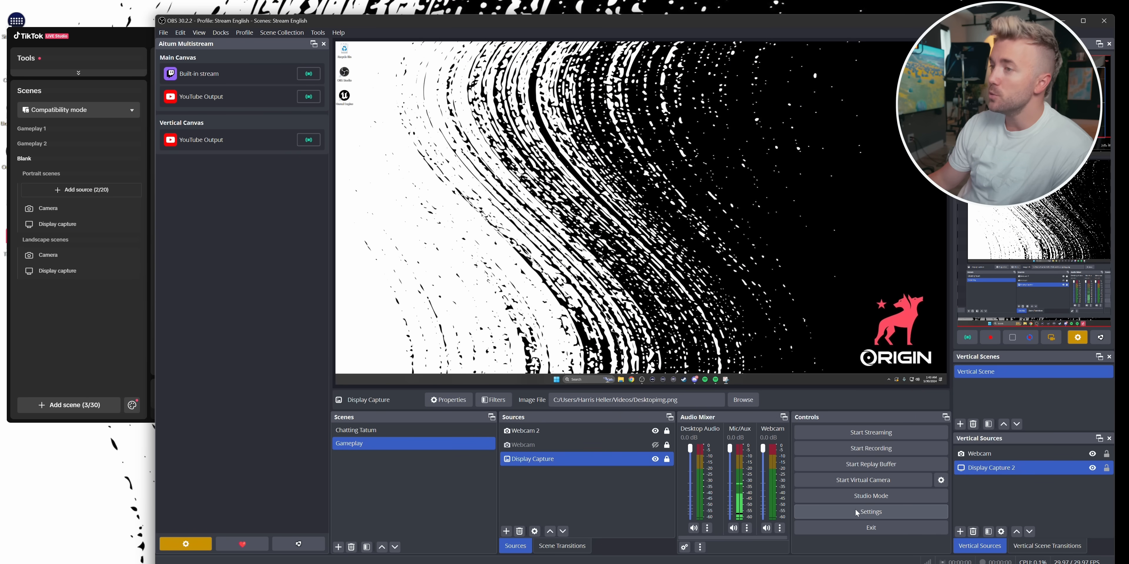
click(870, 512)
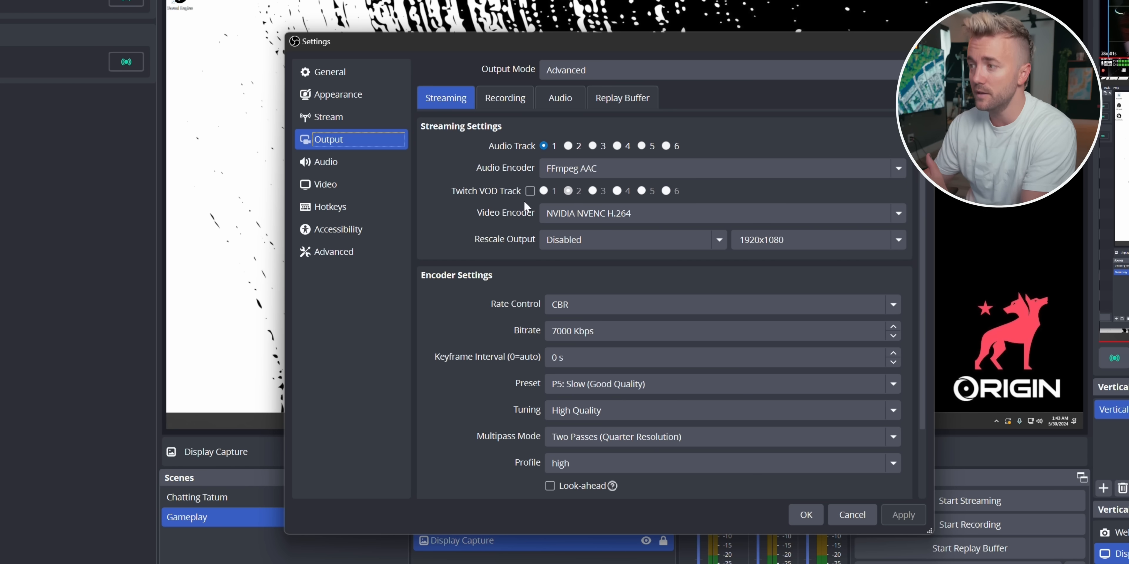
click(805, 515)
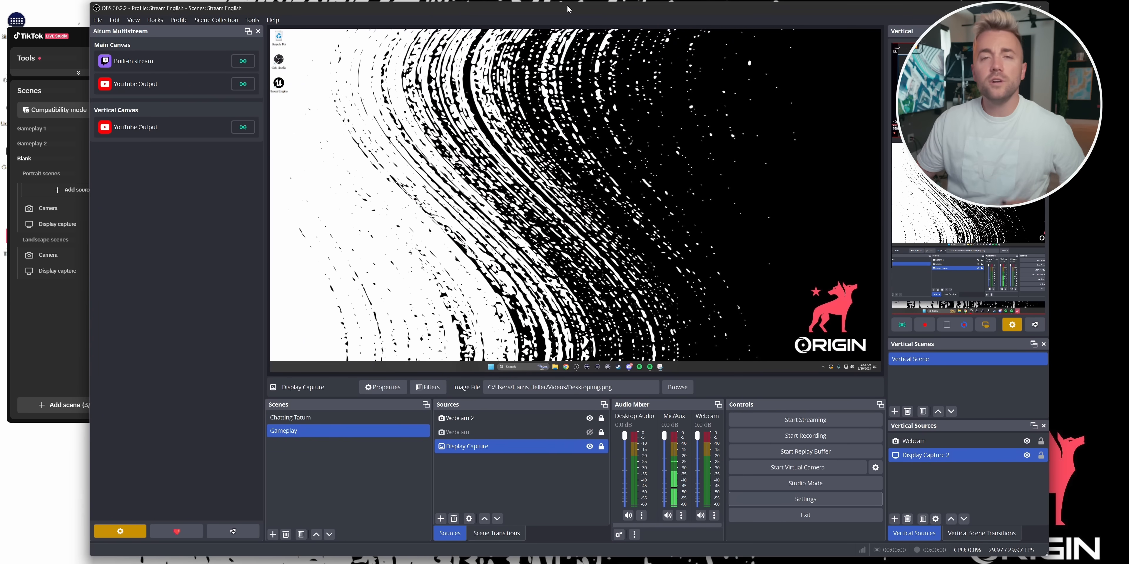